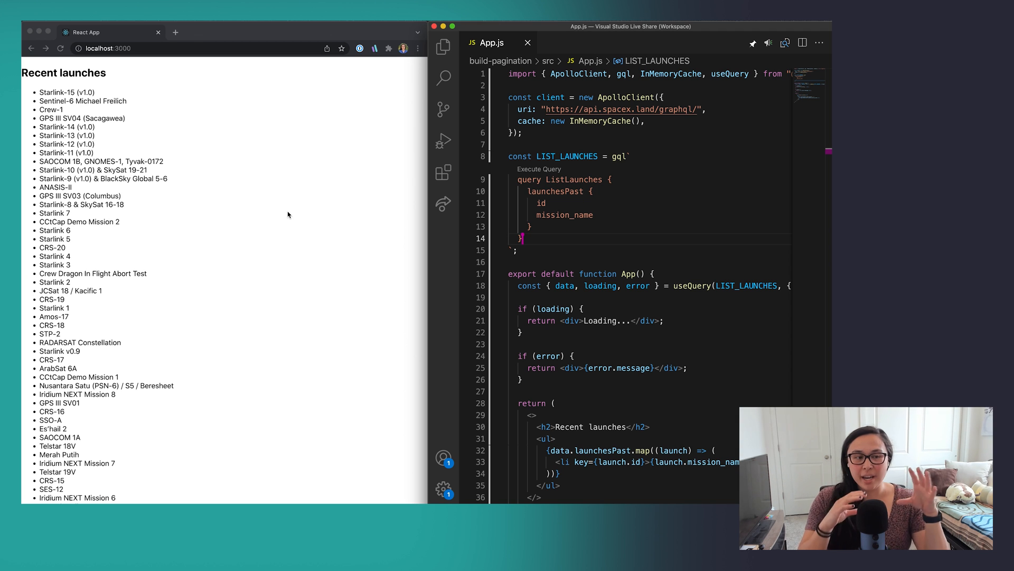
Step: Scroll through the launch list in the browser before editing the query
scroll("down", 3)
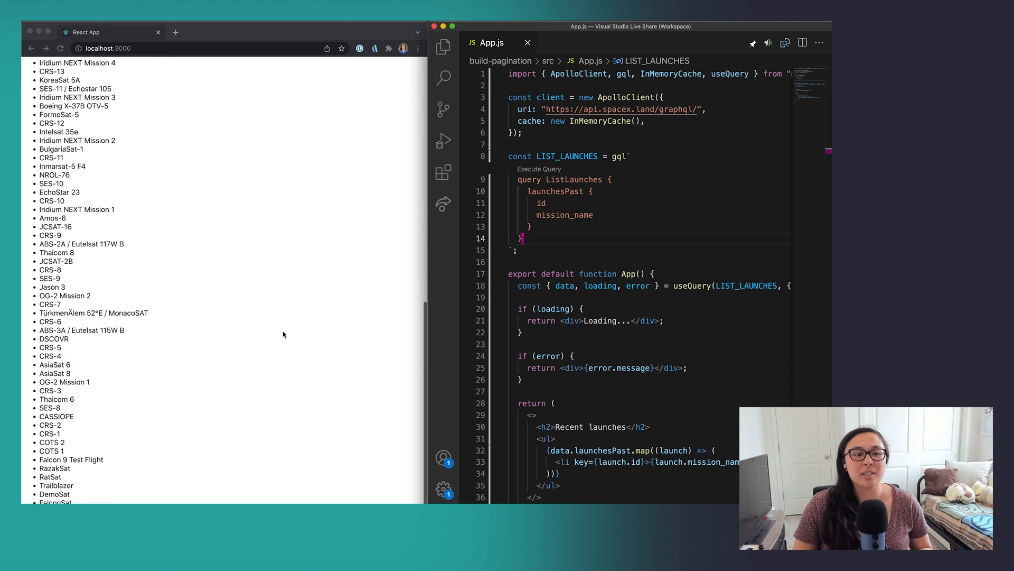
scroll("up", 3)
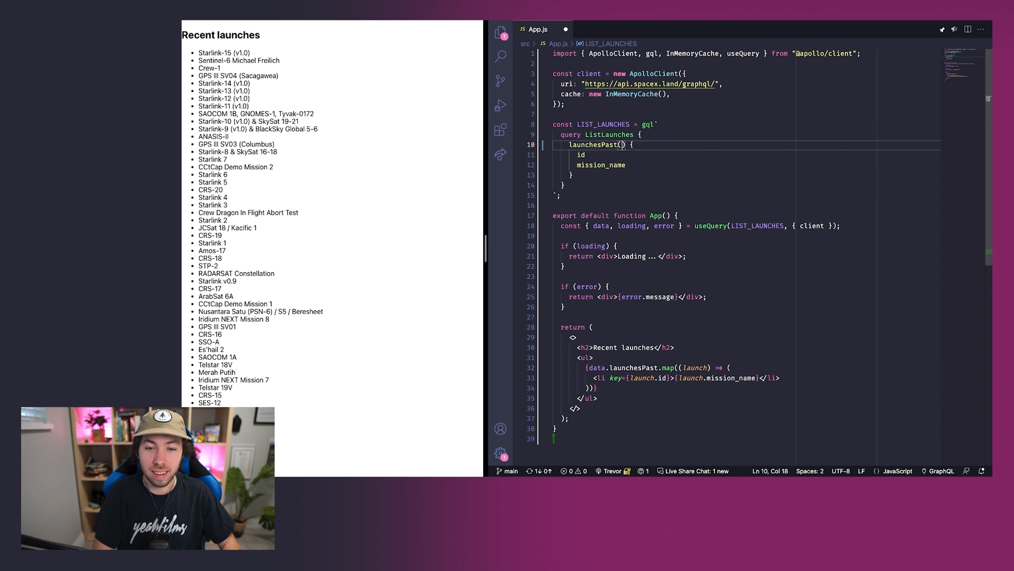
Step: Add limit: 10 to launchesPast and a const PAGE_SIZE = 10 above App
type("limit:")
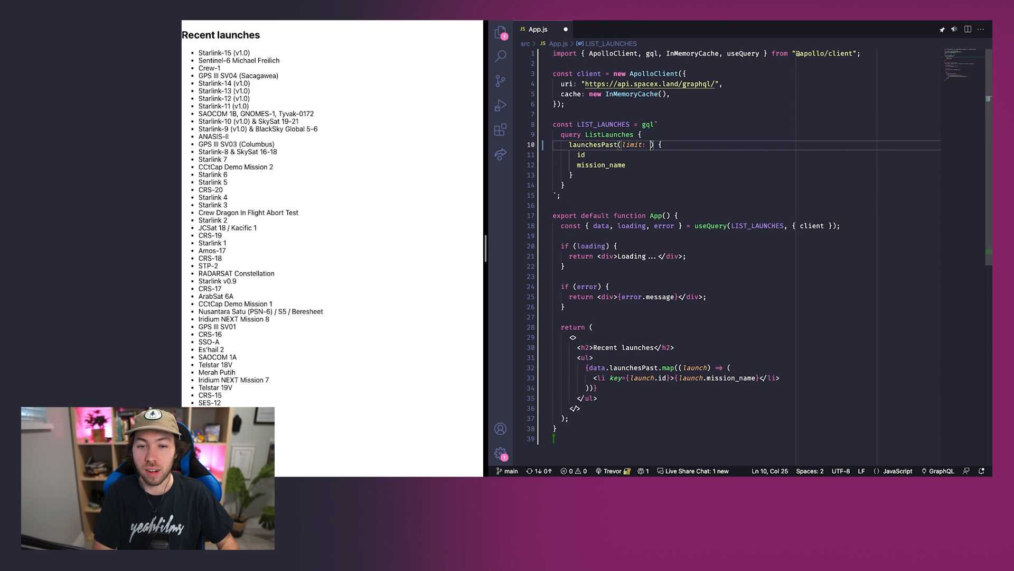
type("10")
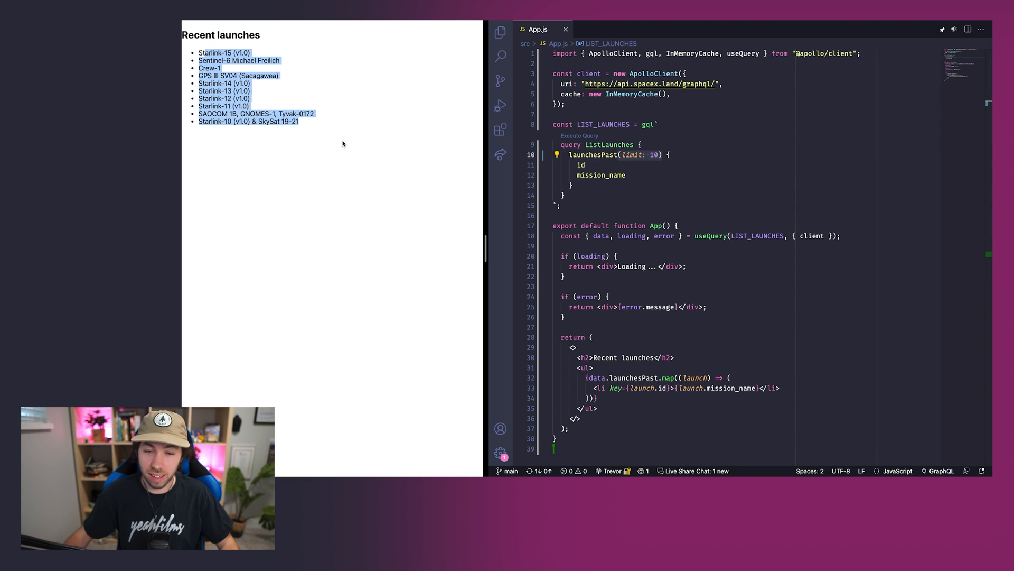
key("Enter")
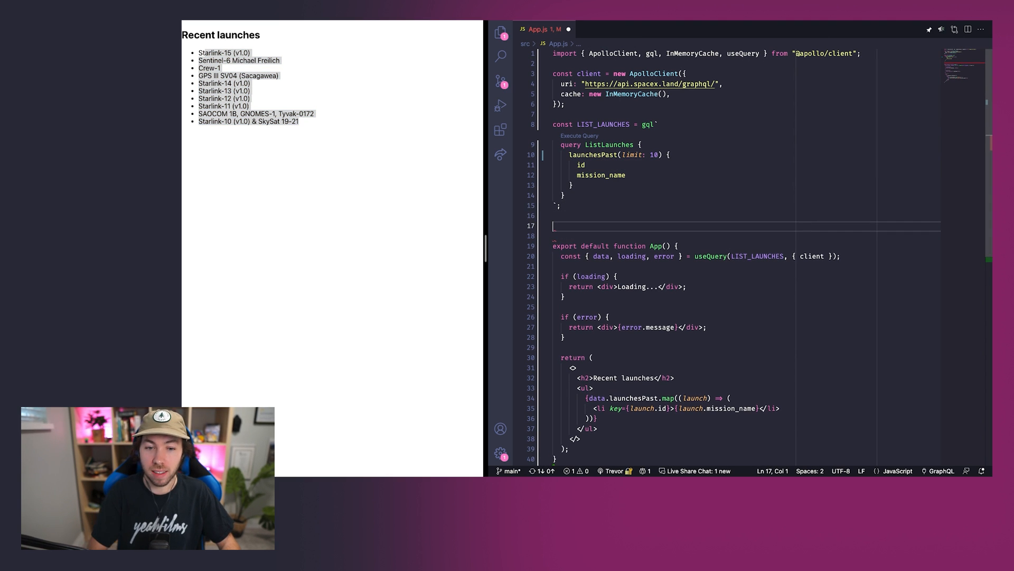
type("const PAGE_S")
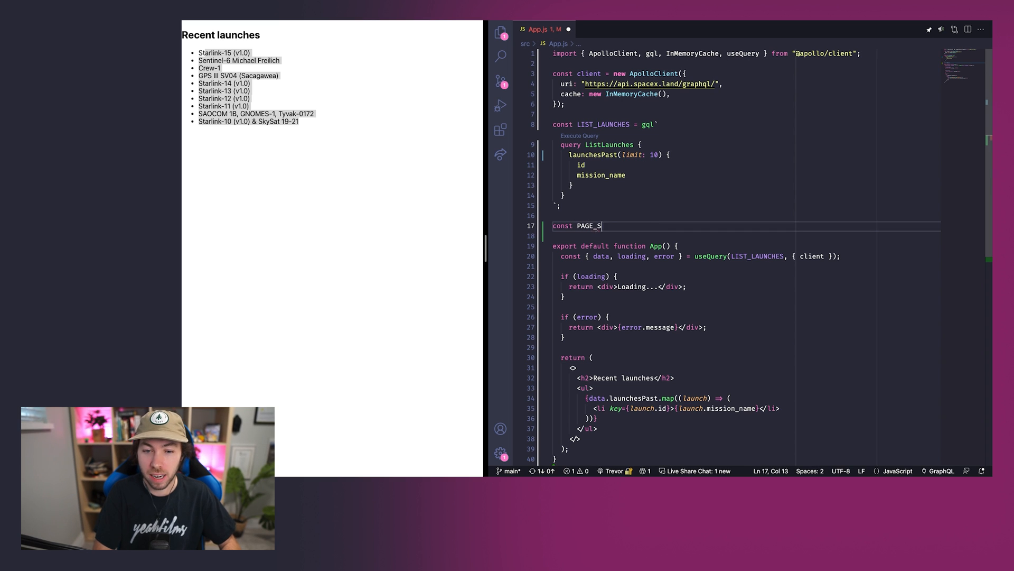
type("IZE = 10;")
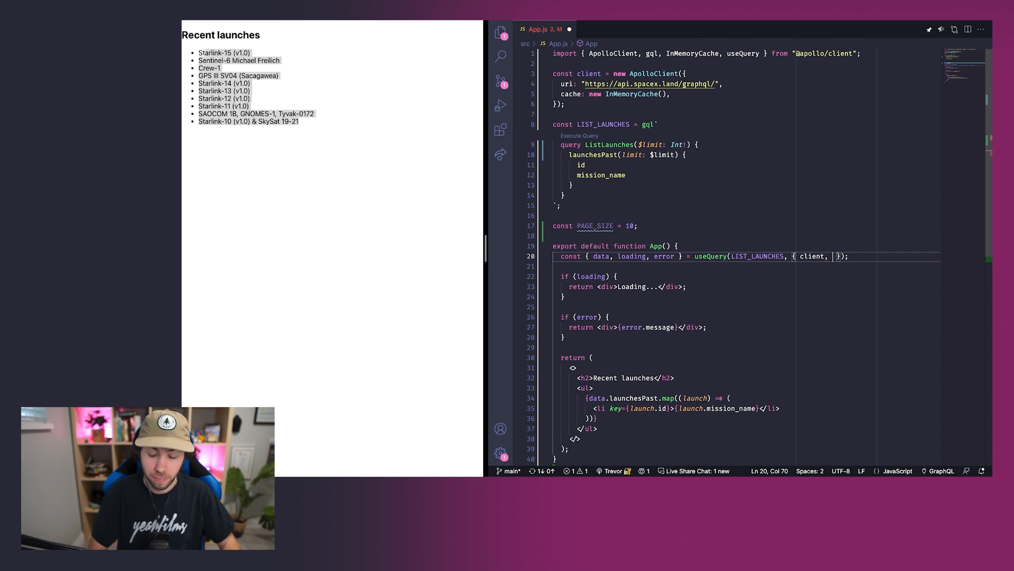
Step: Pass variables: { limit: PAGE_SIZE } to useQuery
type("variab")
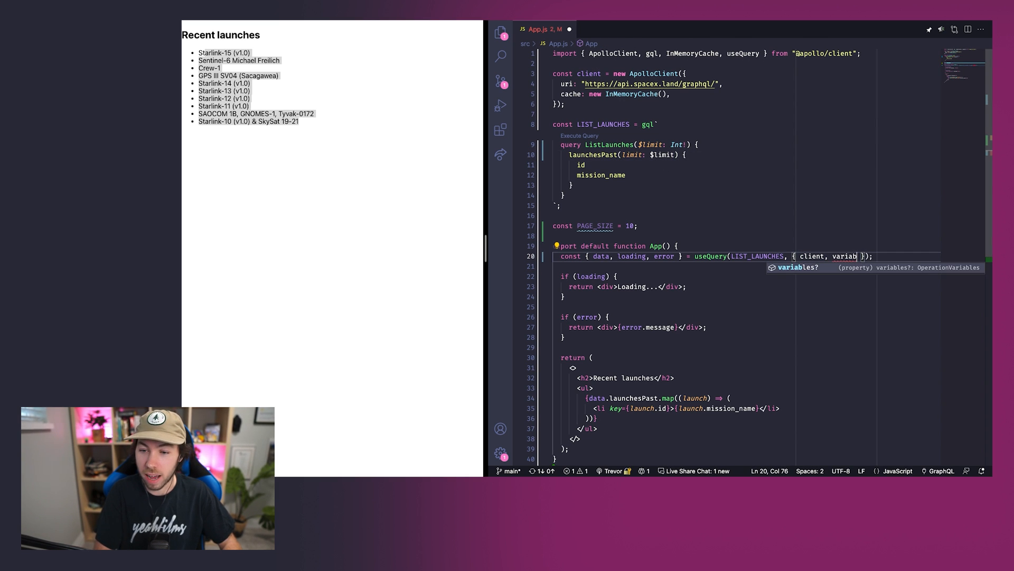
type("les")
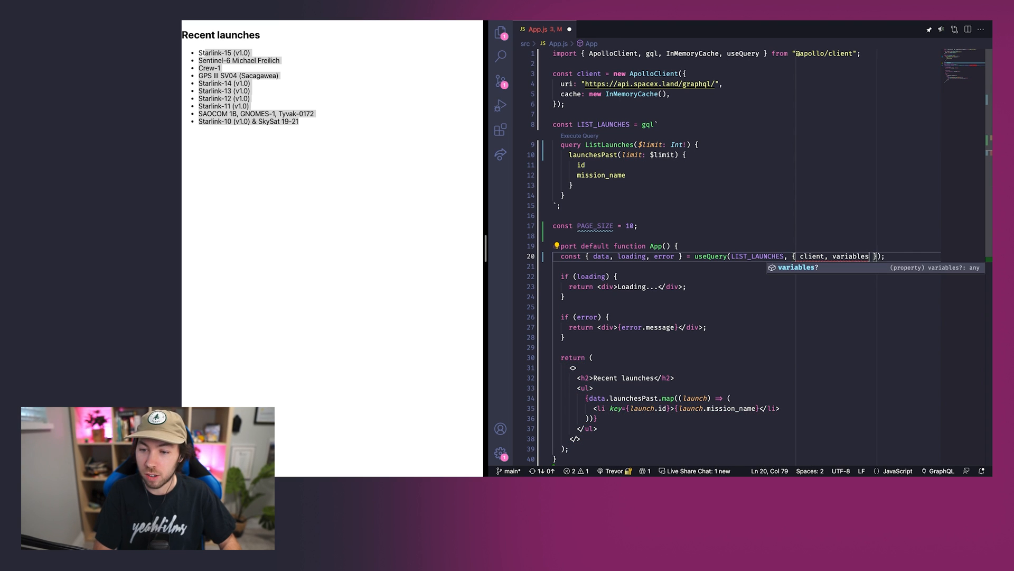
type("{")
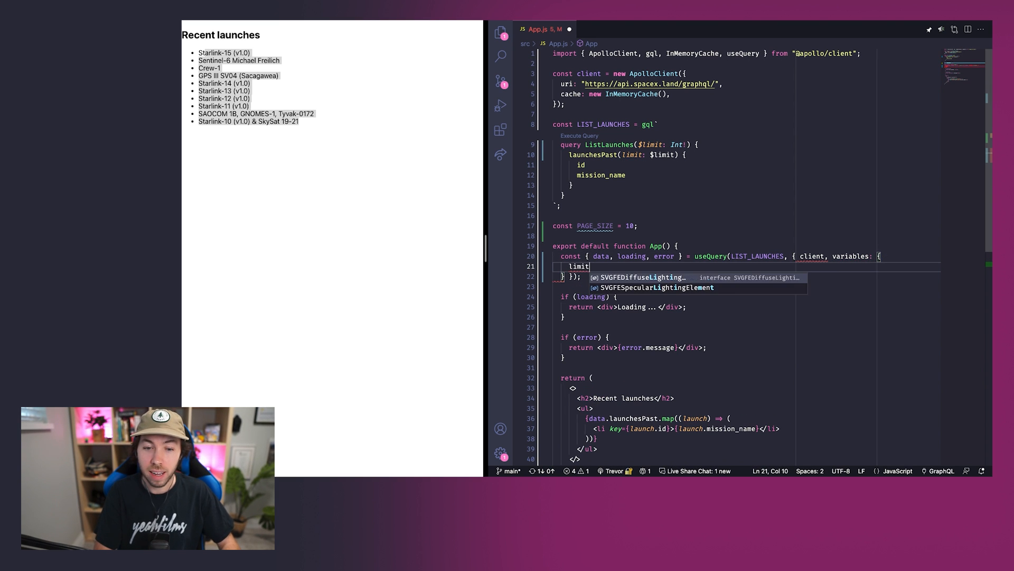
type(": PAGE_SIZE")
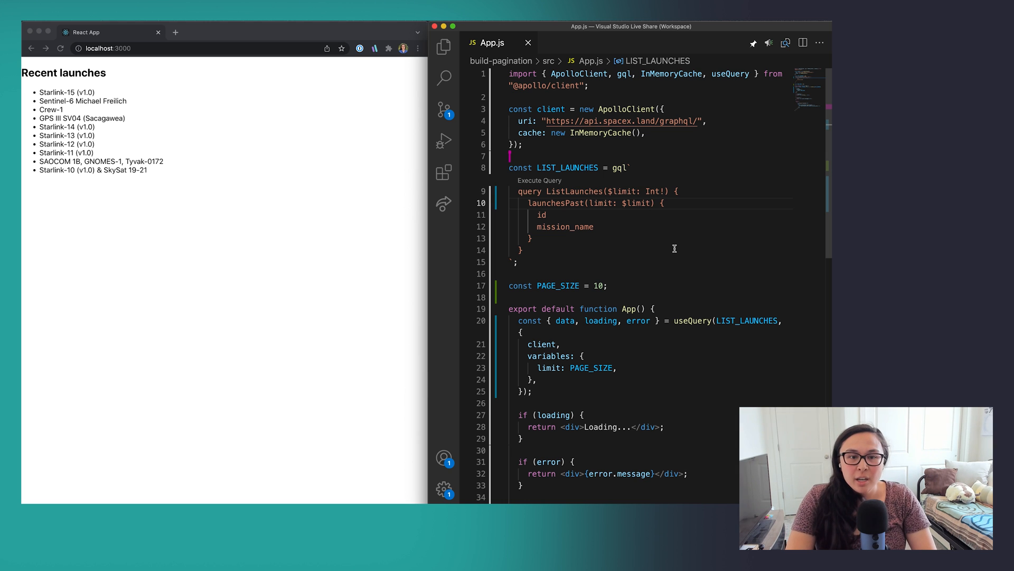
Step: Add a page state with useState(0) and import useState from react
type(", offset: $offset")
type("const [")
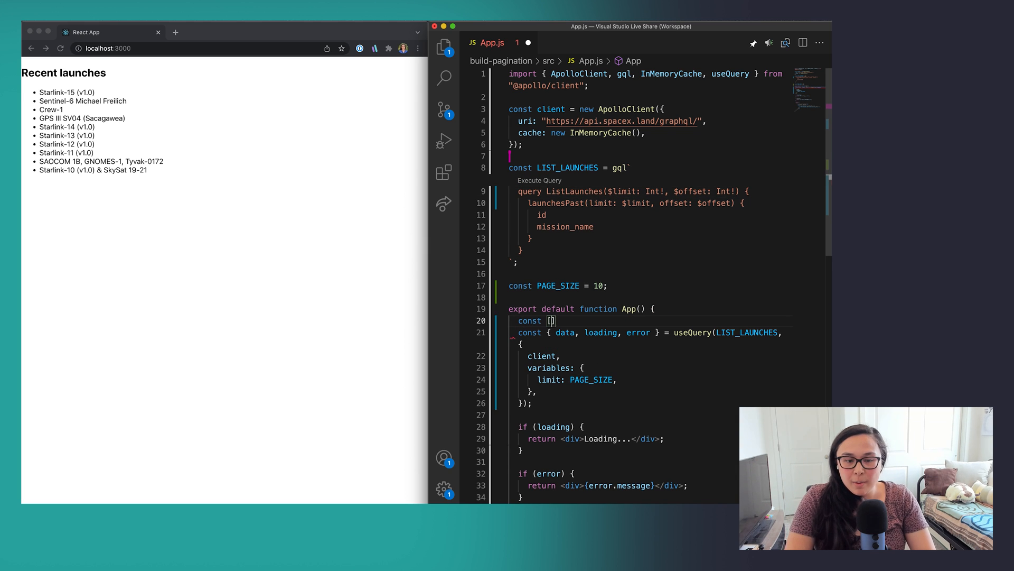
type("page, setPage")
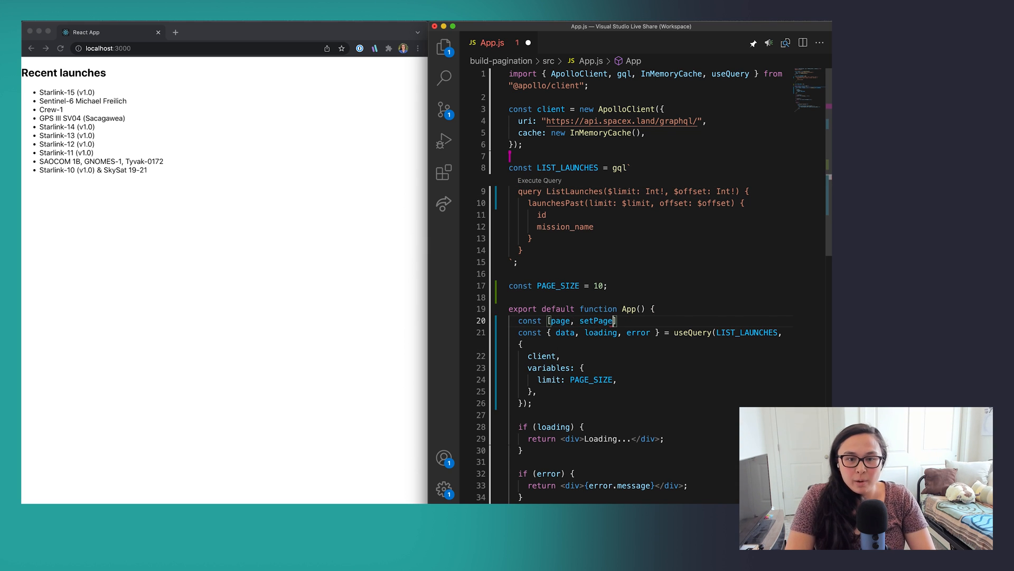
type("= useSt")
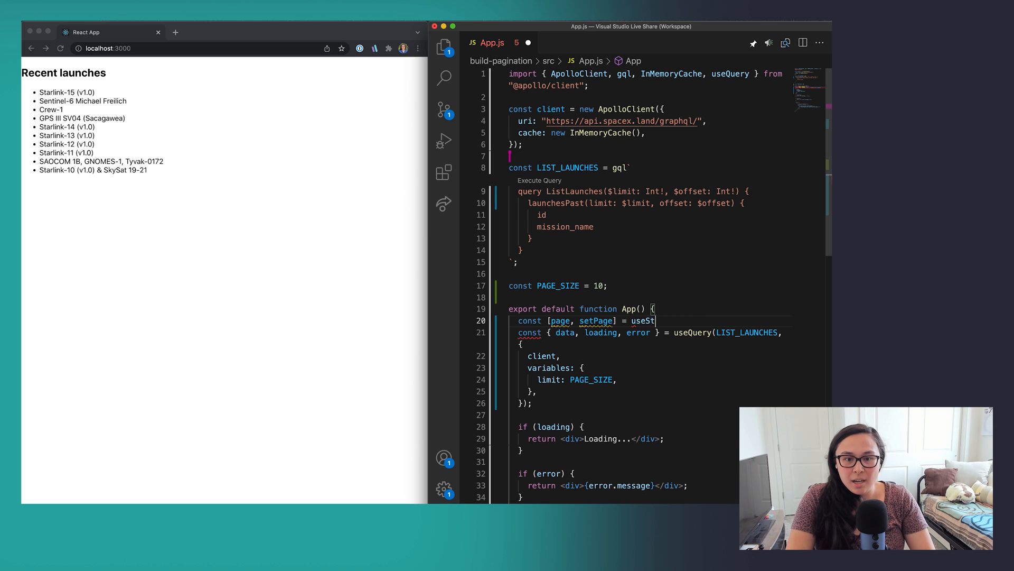
type("ate(0)")
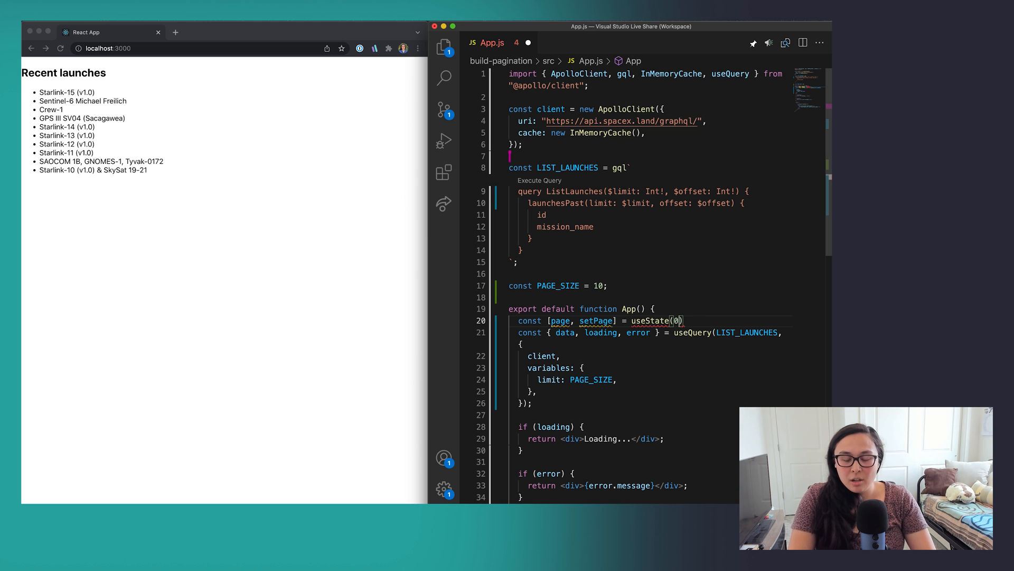
key("Enter")
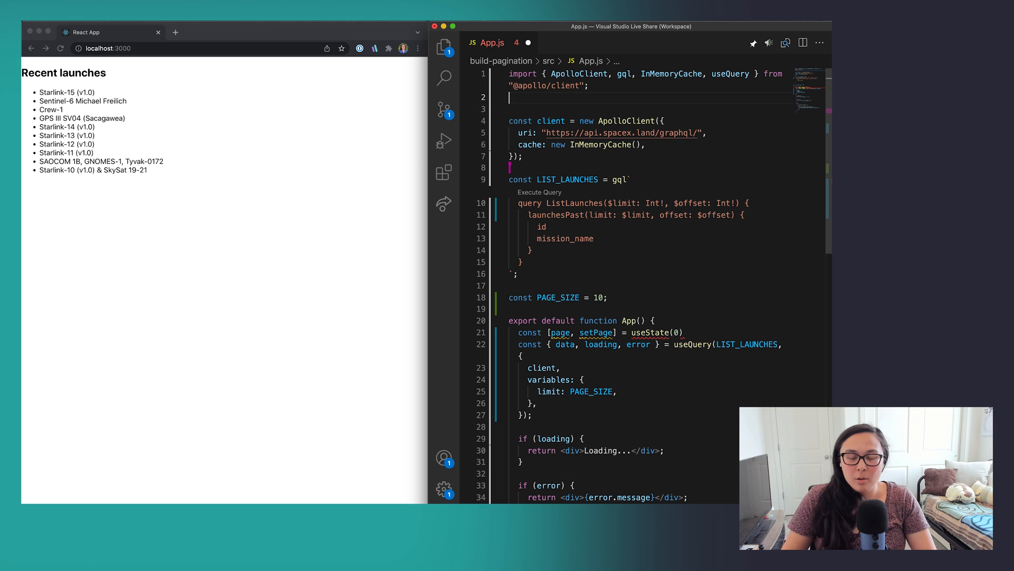
type("import { useState } from \"react\";")
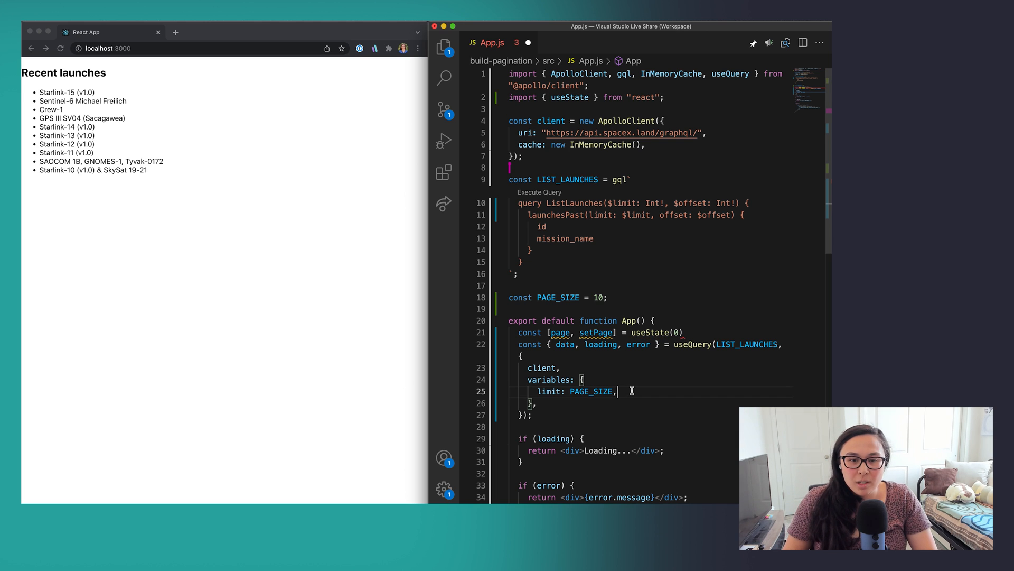
Step: Set offset: page * PAGE_SIZE in the query variables
type("offs")
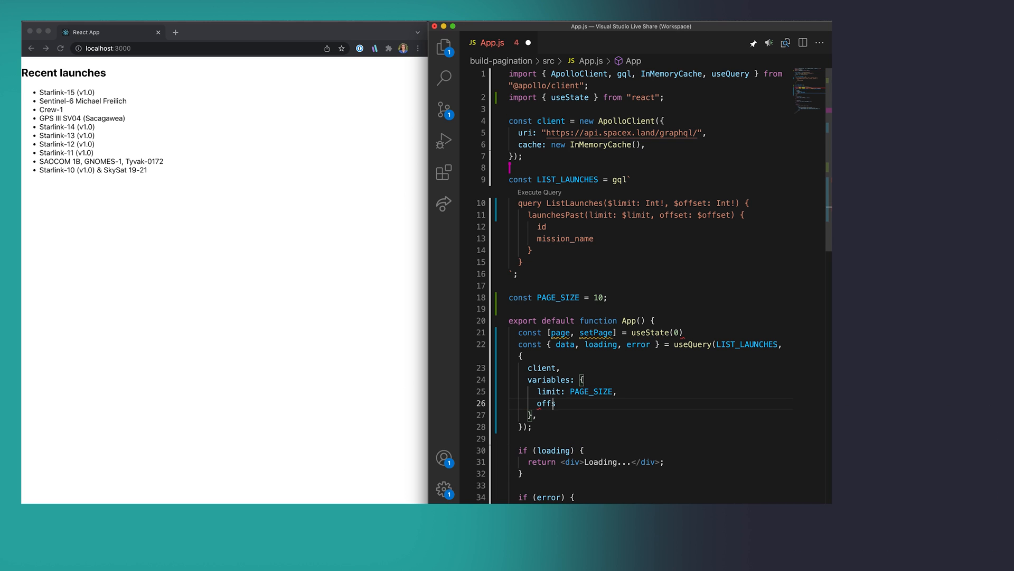
type("set:")
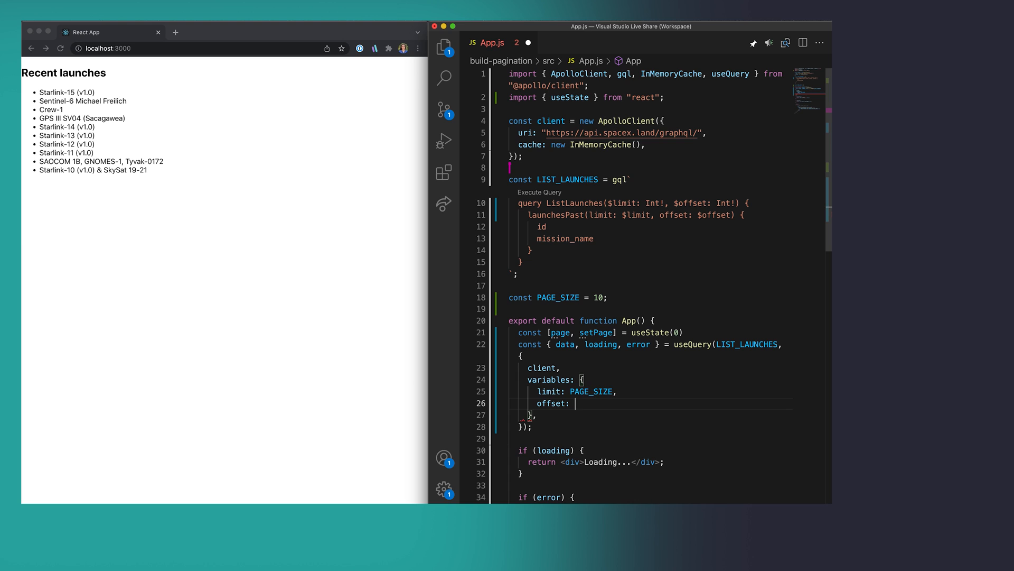
type("page")
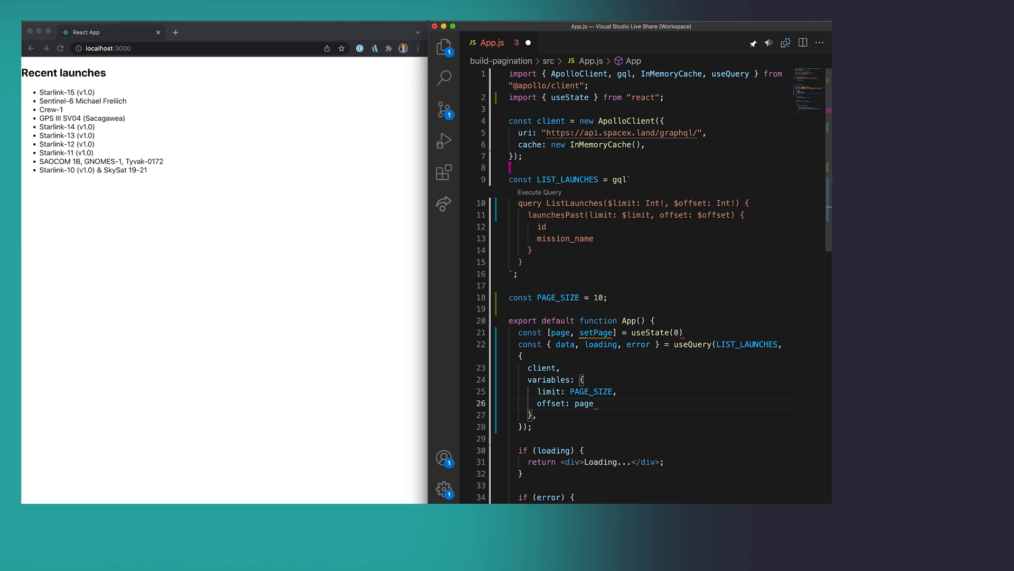
type("* PAGE_SIZE,")
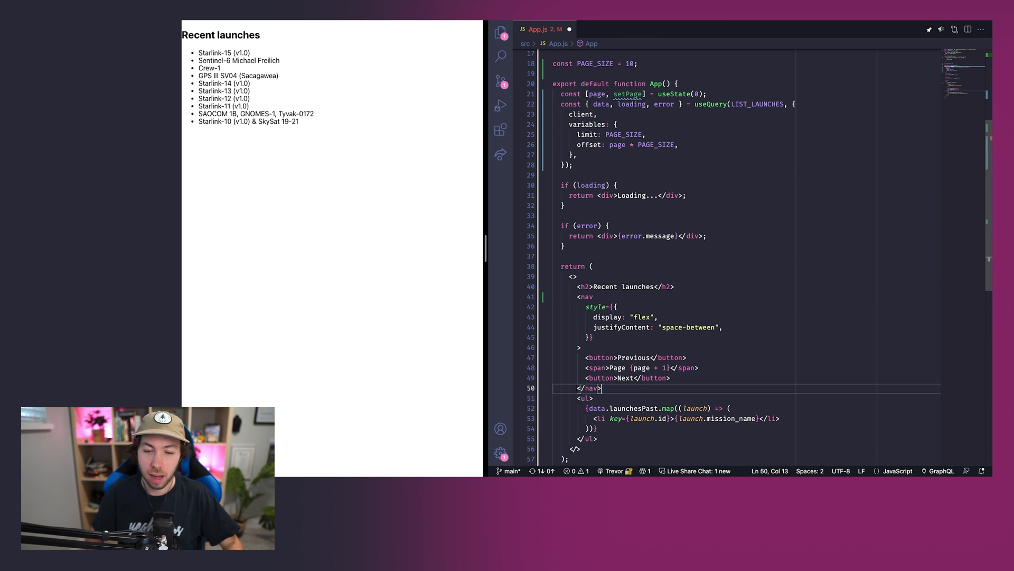
mouse_move(600, 357)
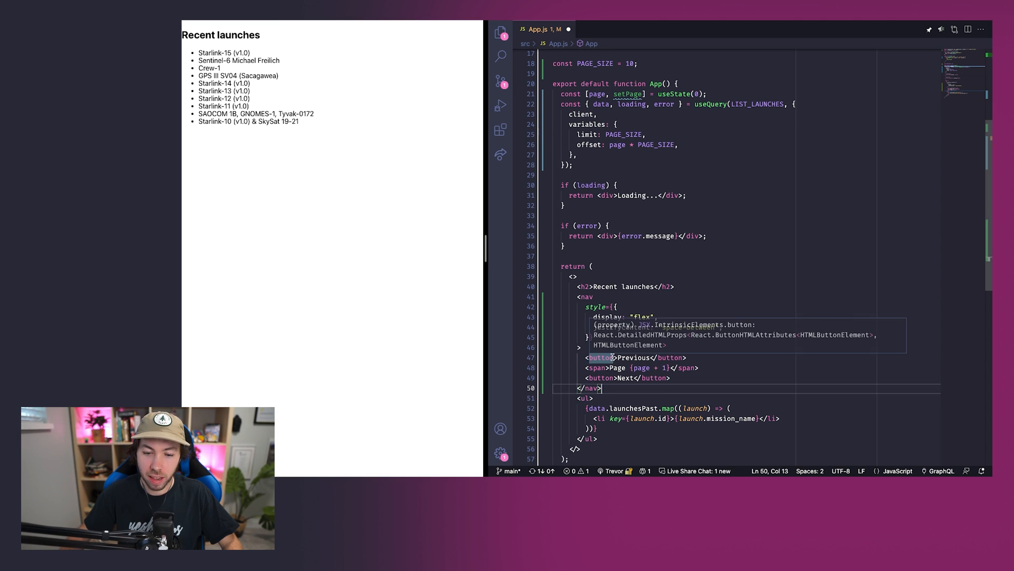
Step: Add onClick handlers so Previous does setPage(prev - 1) and Next prev + 1
type("o")
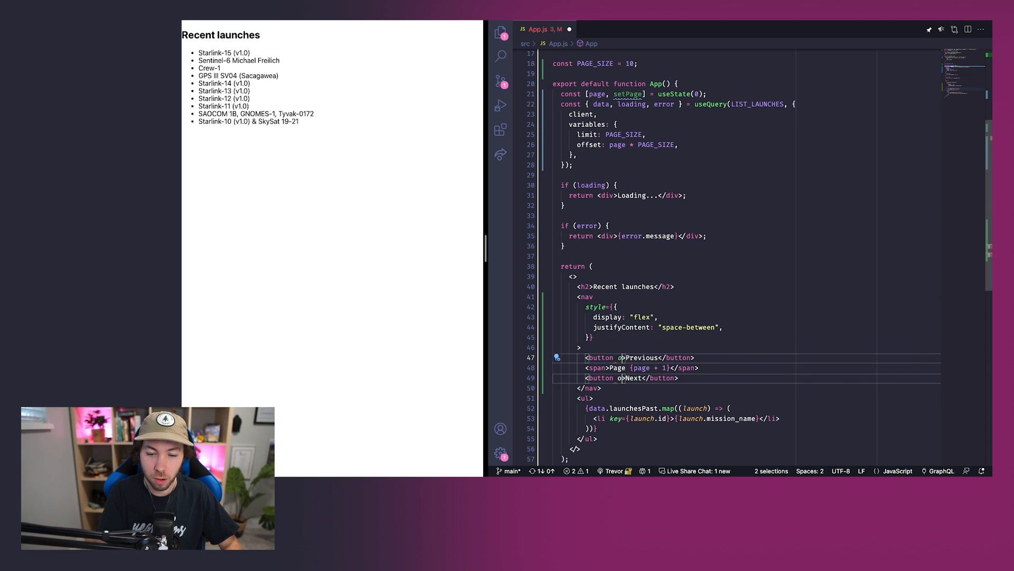
type("onClick={() => setPage((prev) => prev - 1")
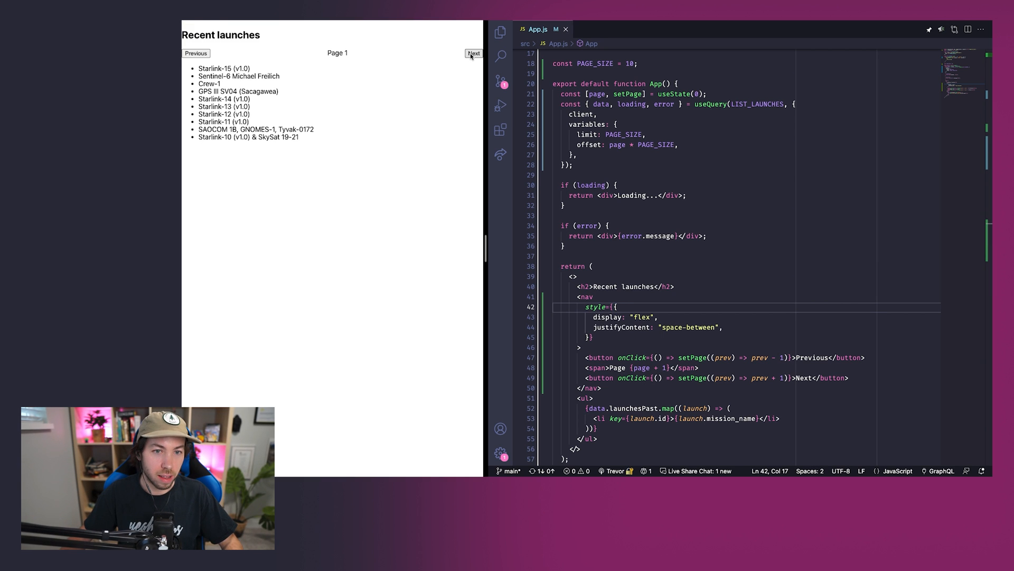
Step: Page forwards and backwards through launches with Next and Previous at localhost:3000
left_click(473, 53)
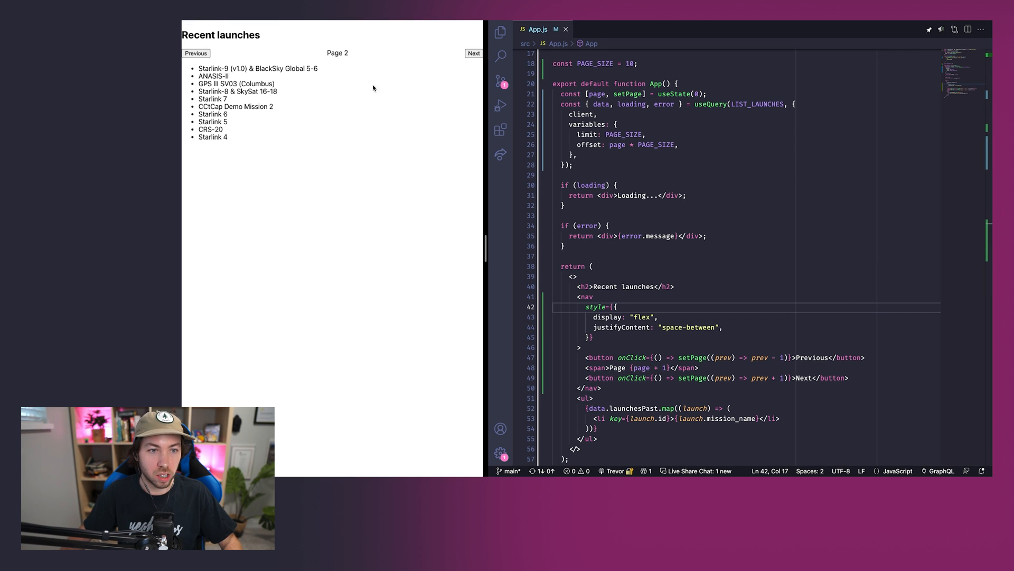
left_click(473, 53)
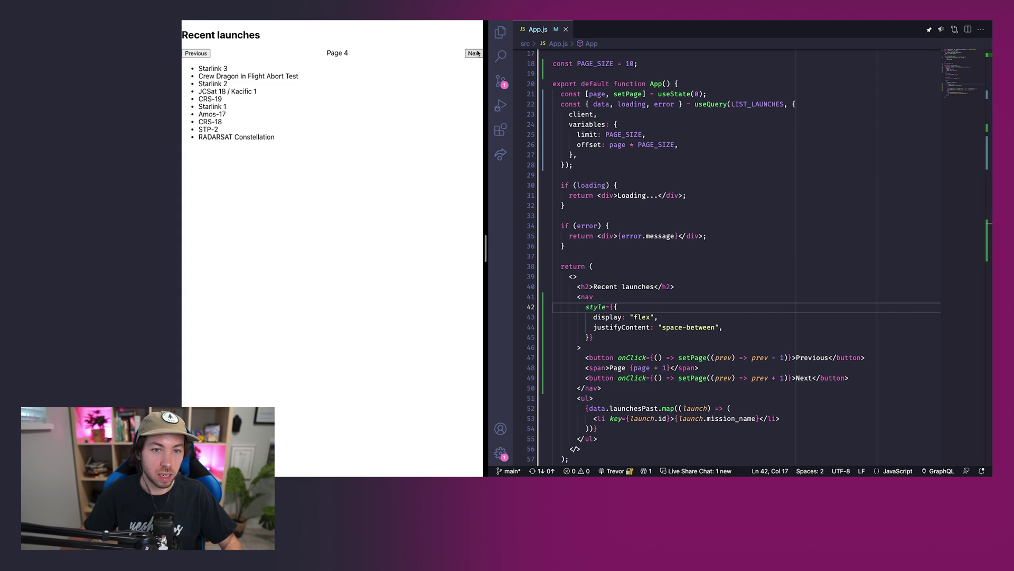
left_click(195, 52)
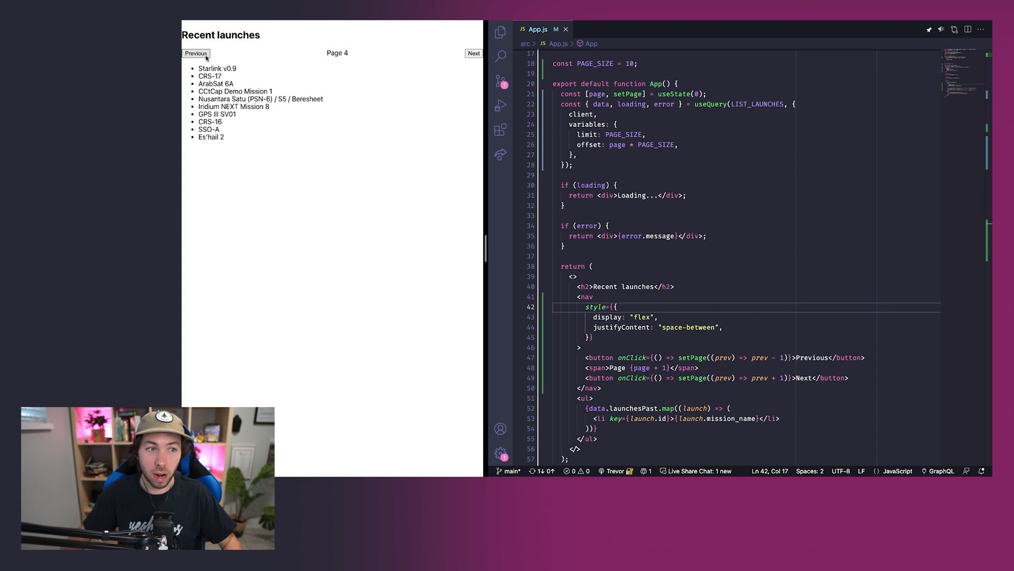
left_click(195, 53)
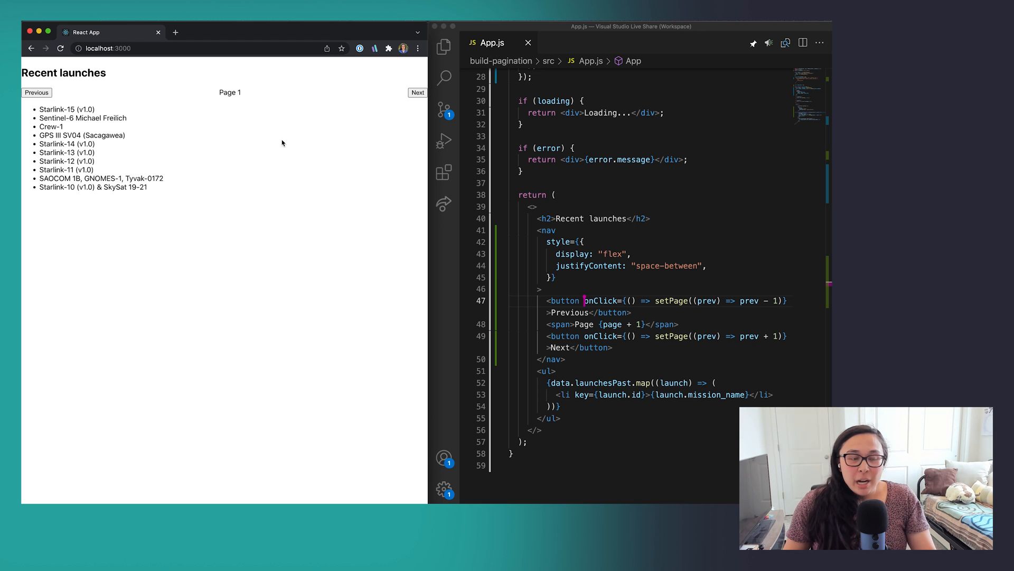
left_click(418, 92)
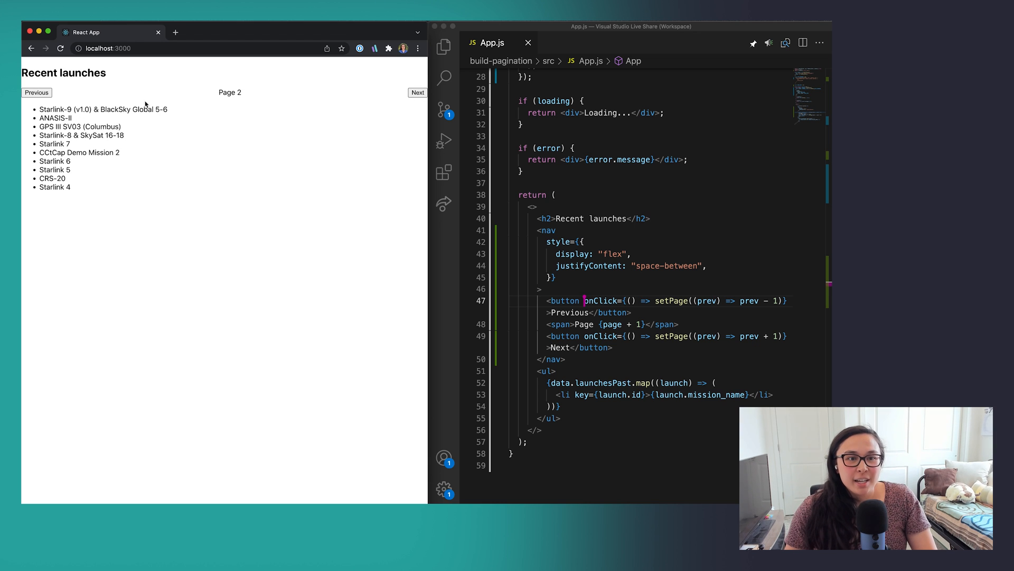
left_click(36, 92)
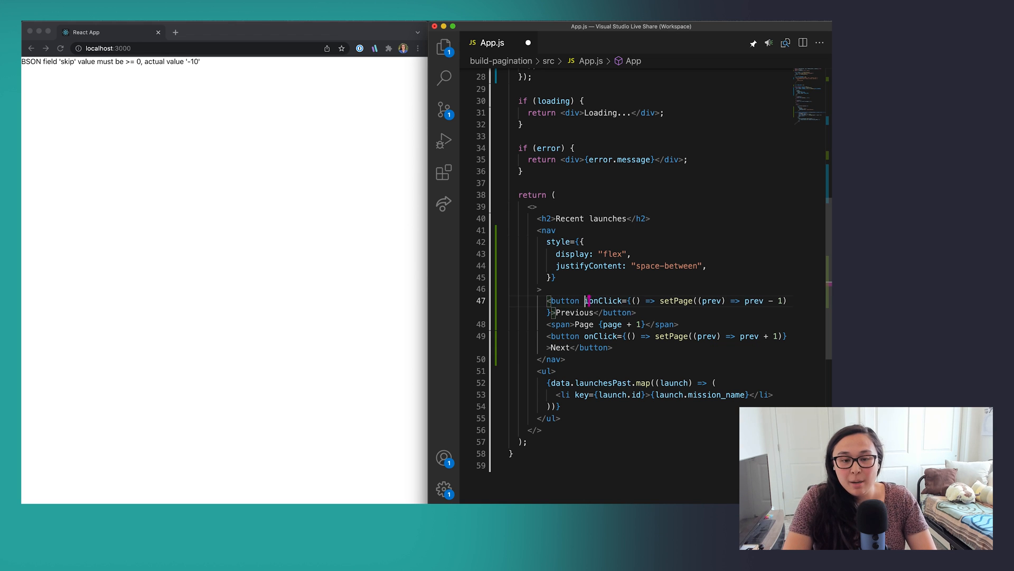
Step: Add disabled={!page} to the Previous button so it greys out on Page 1
type("disabled=")
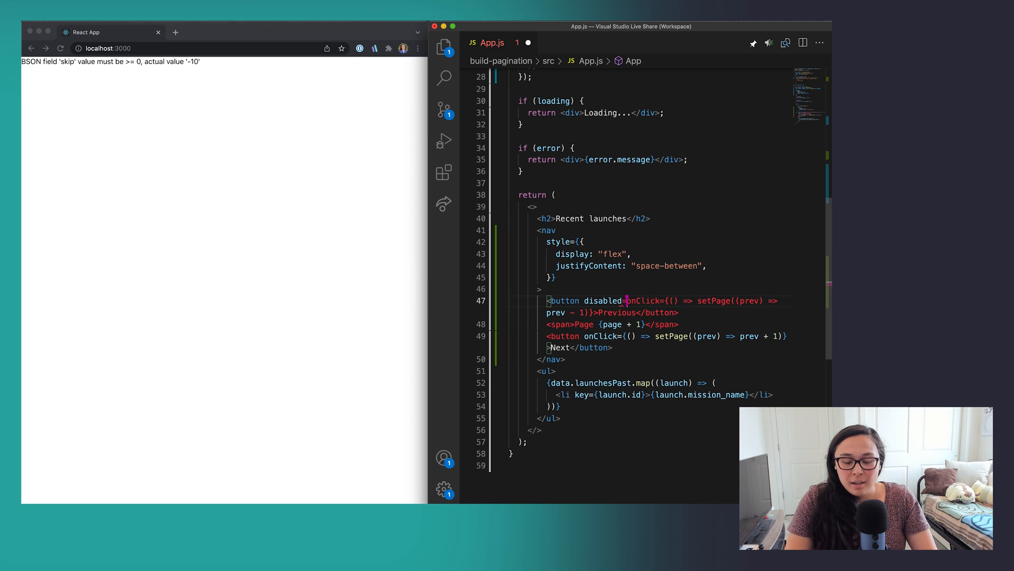
type("{!page")
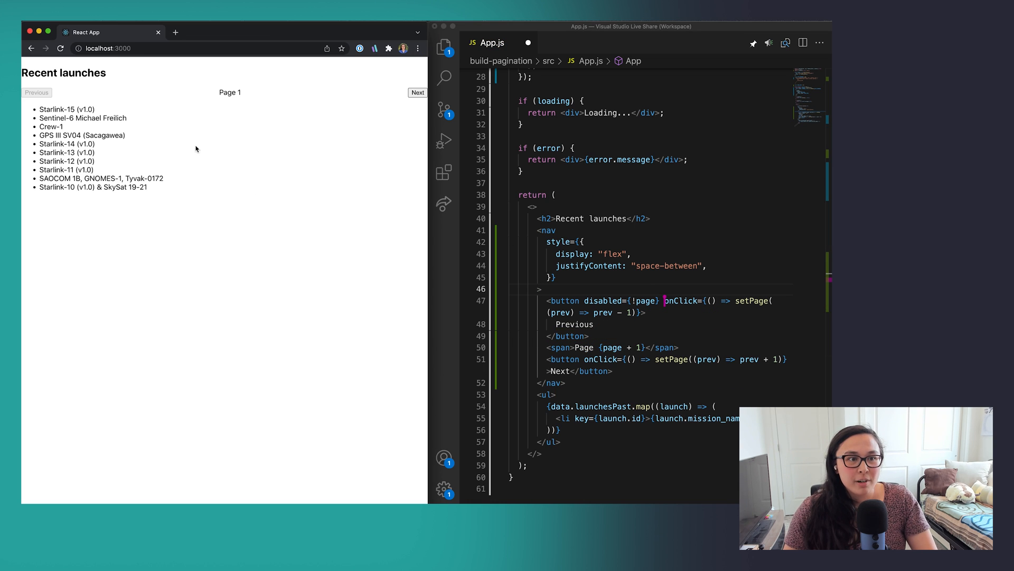
mouse_move(354, 170)
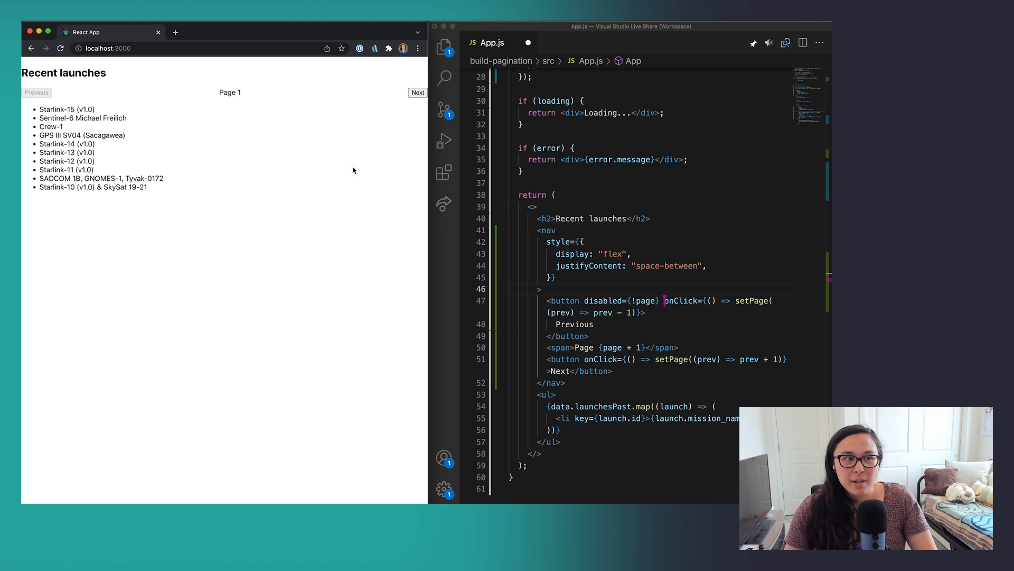
mouse_move(493, 208)
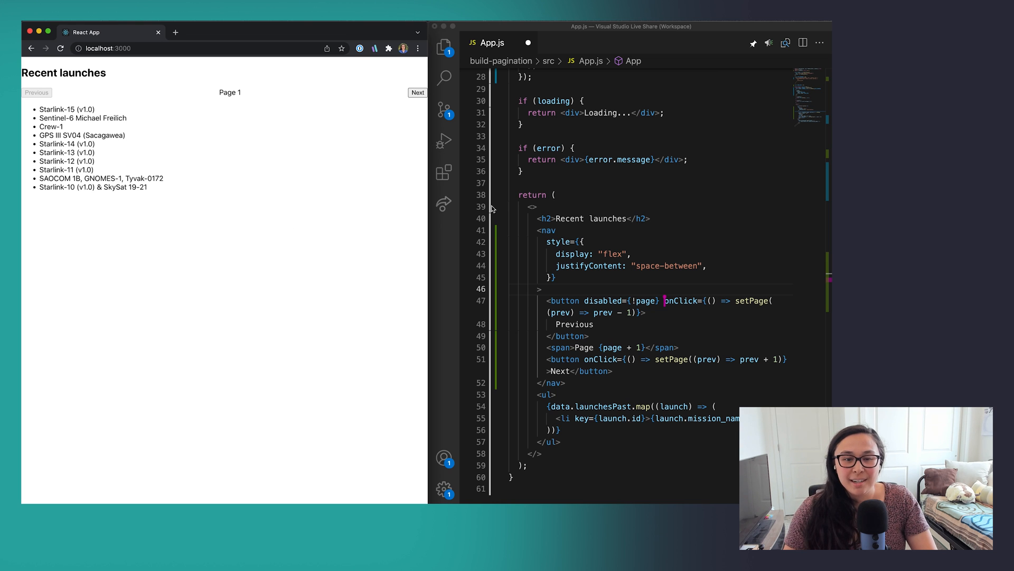
mouse_move(644, 254)
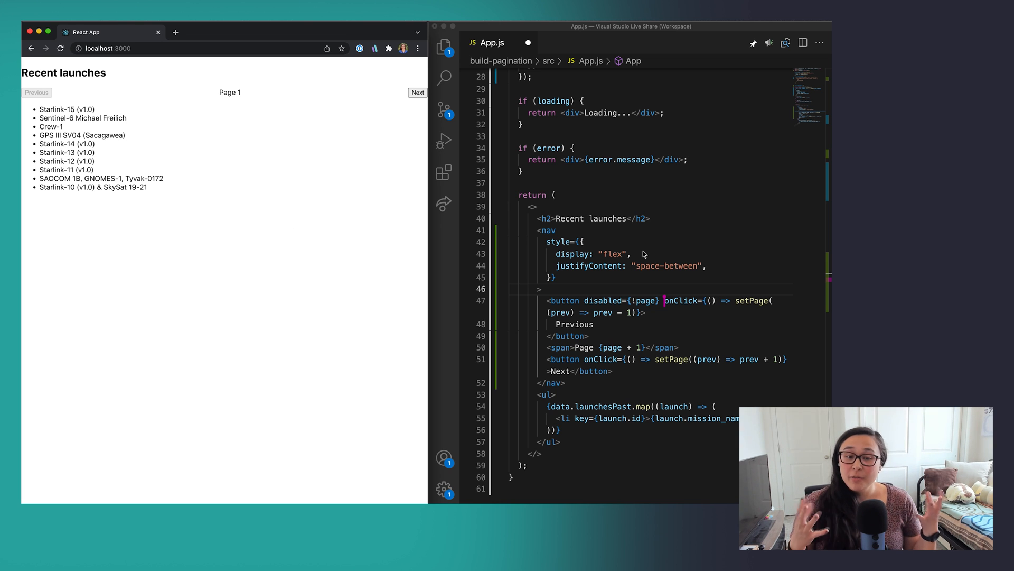